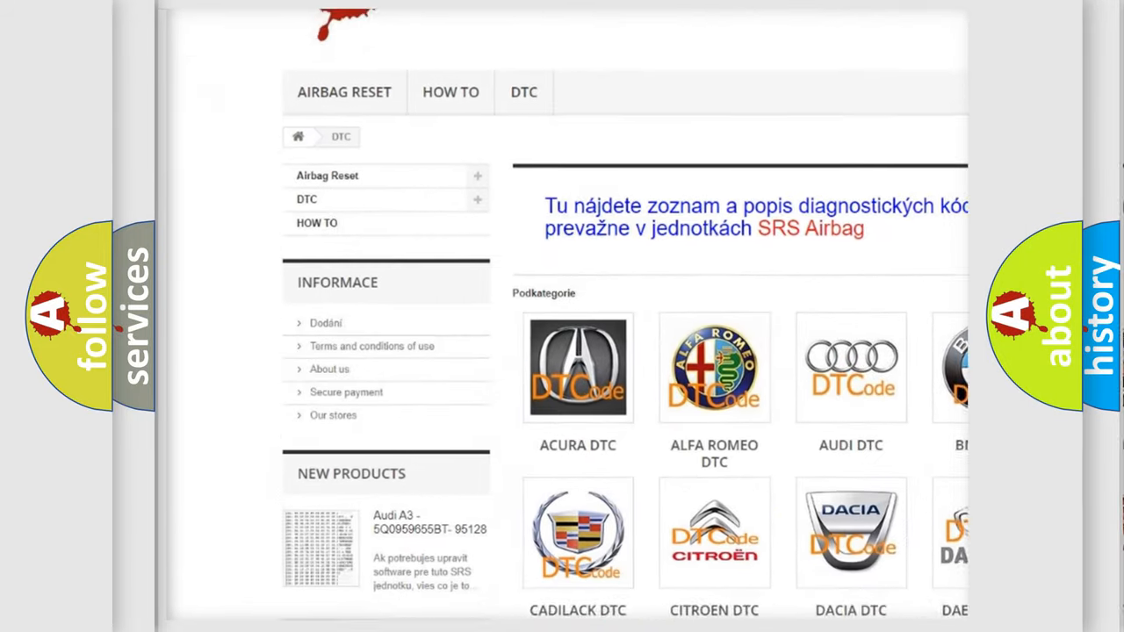
pyautogui.scroll(-3)
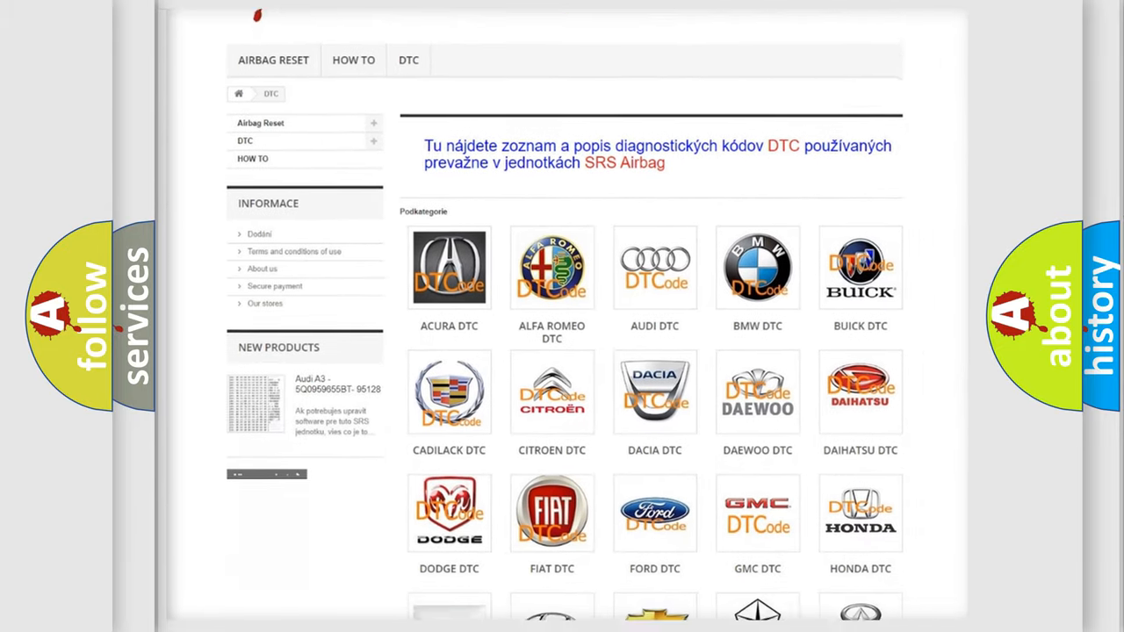
pyautogui.scroll(-3)
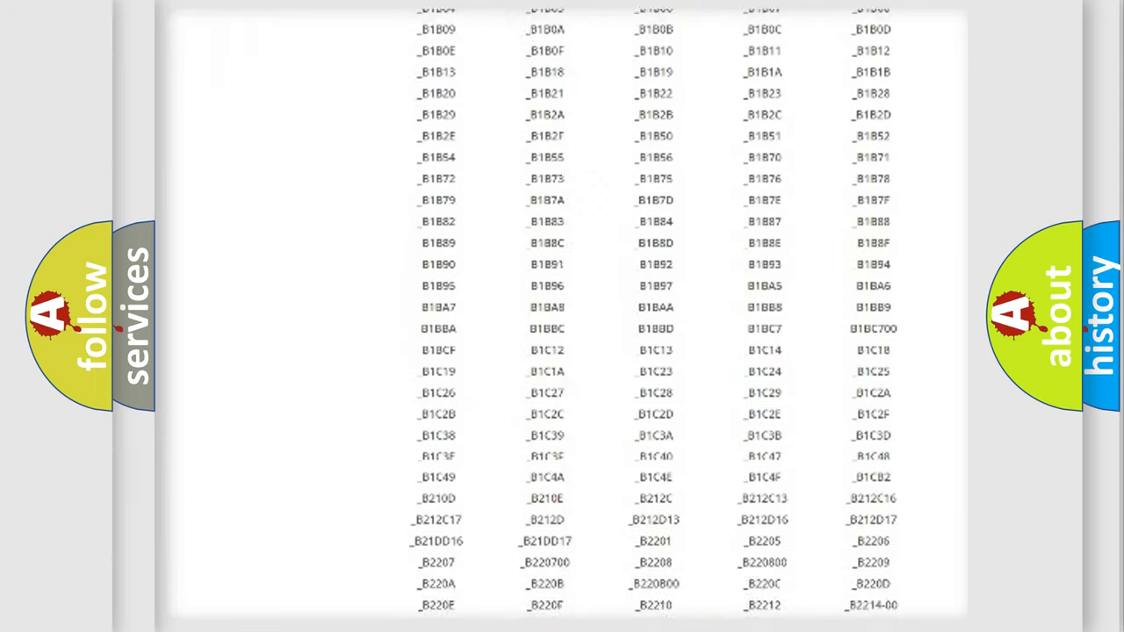
pyautogui.scroll(3)
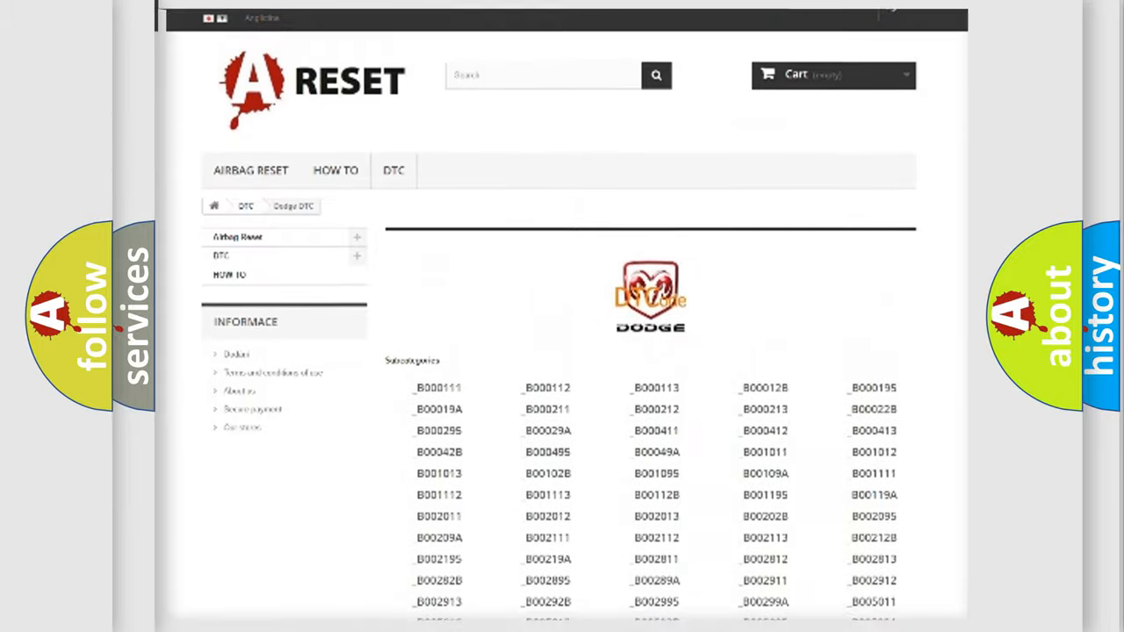